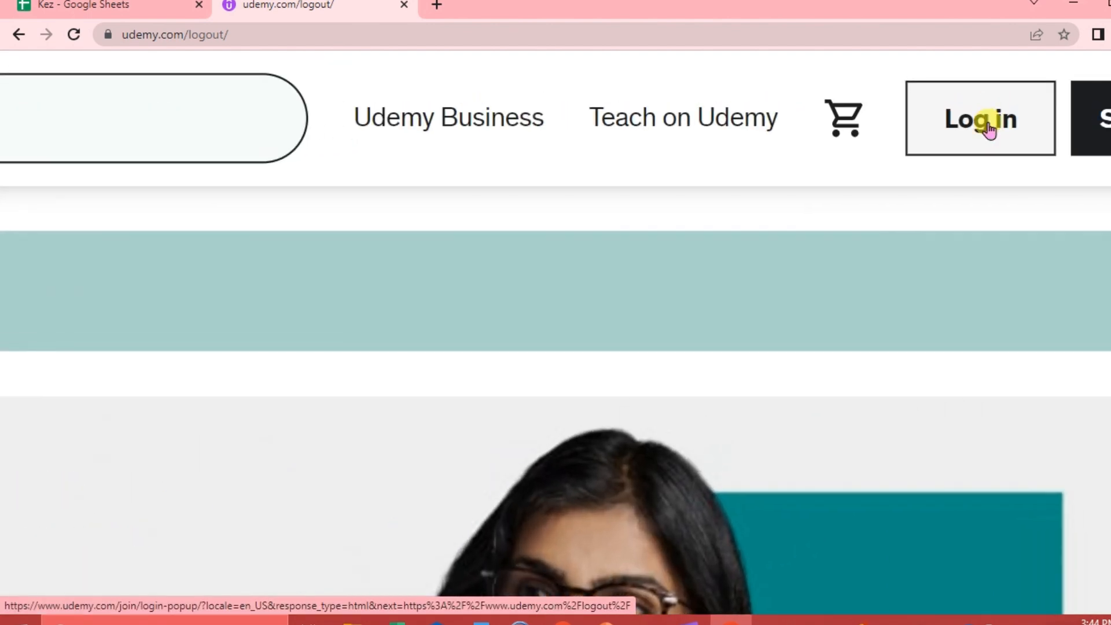
- Go to the Udemy login page and start the Forgot Password recovery
click(981, 118)
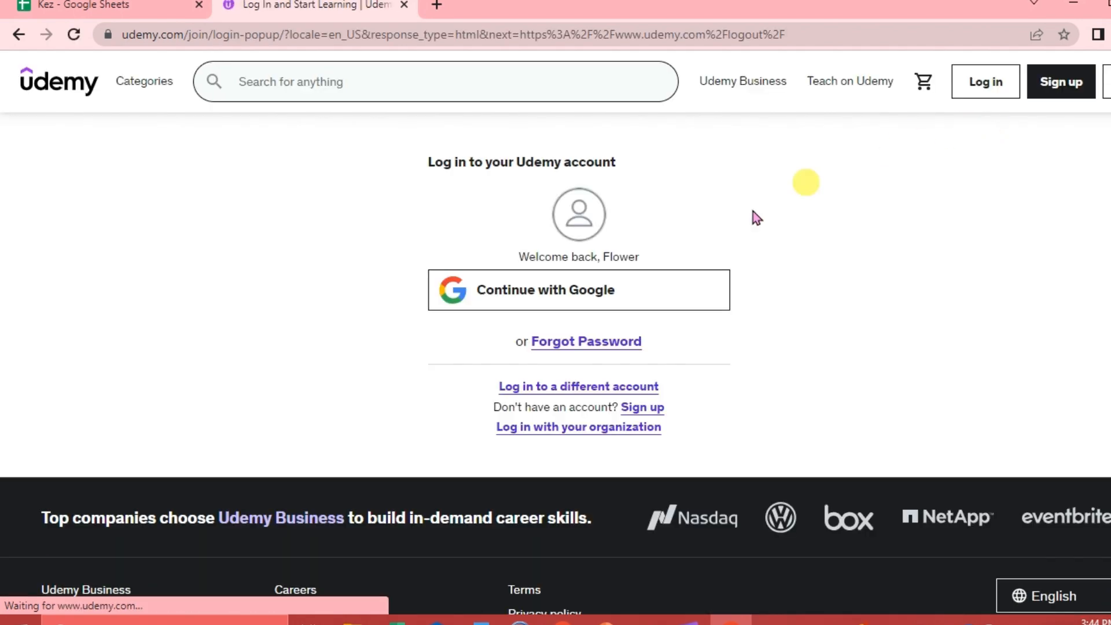
mouse_move(687, 330)
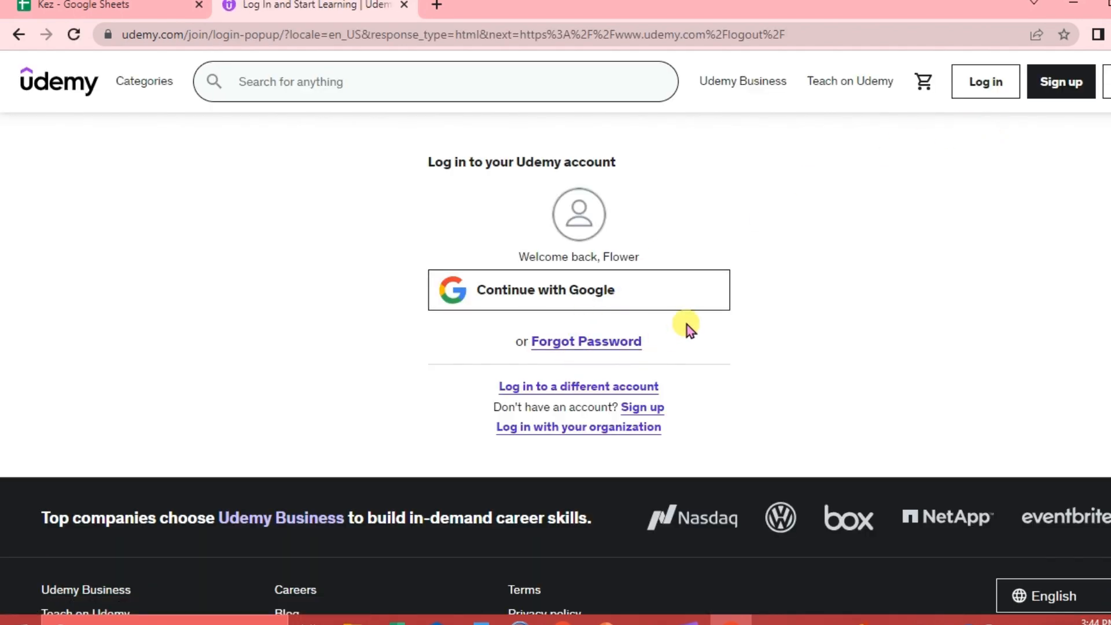
scroll(down, 3)
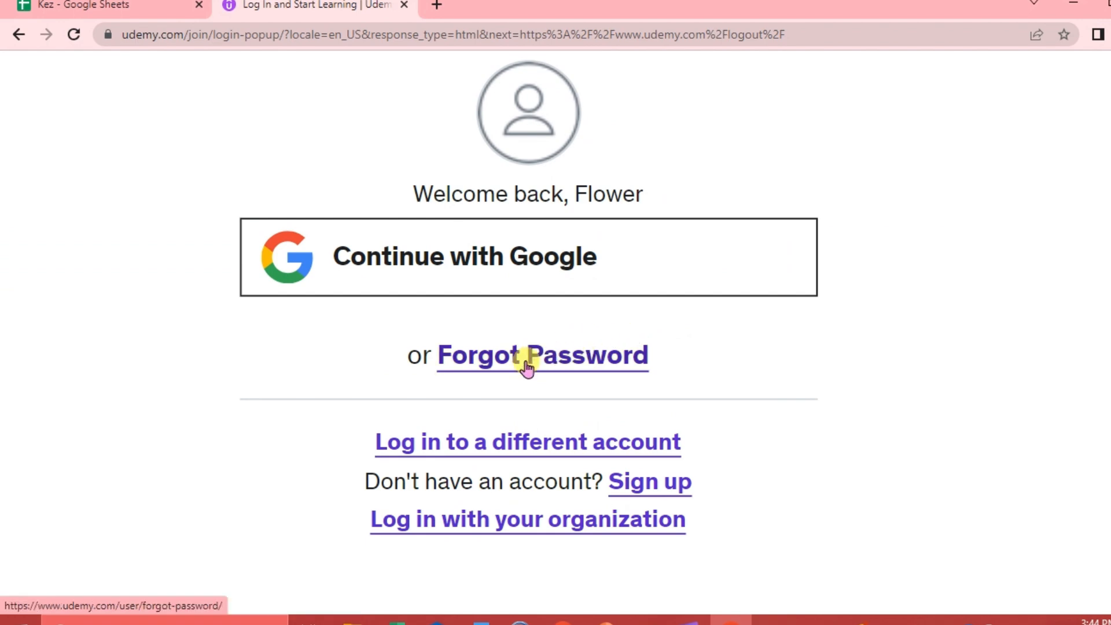
click(542, 355)
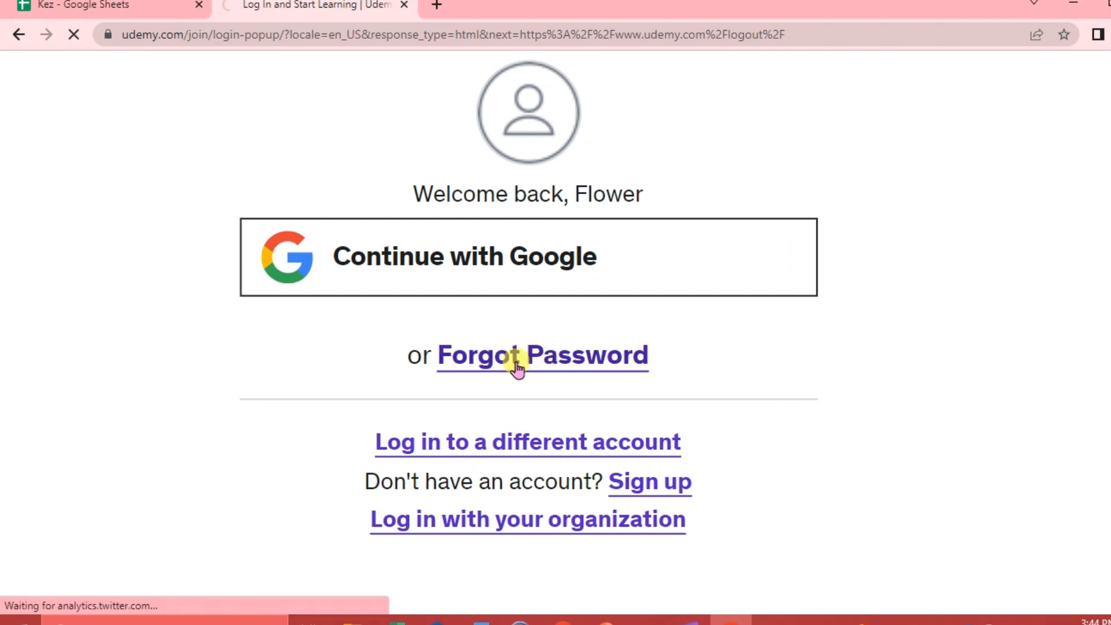
click(542, 356)
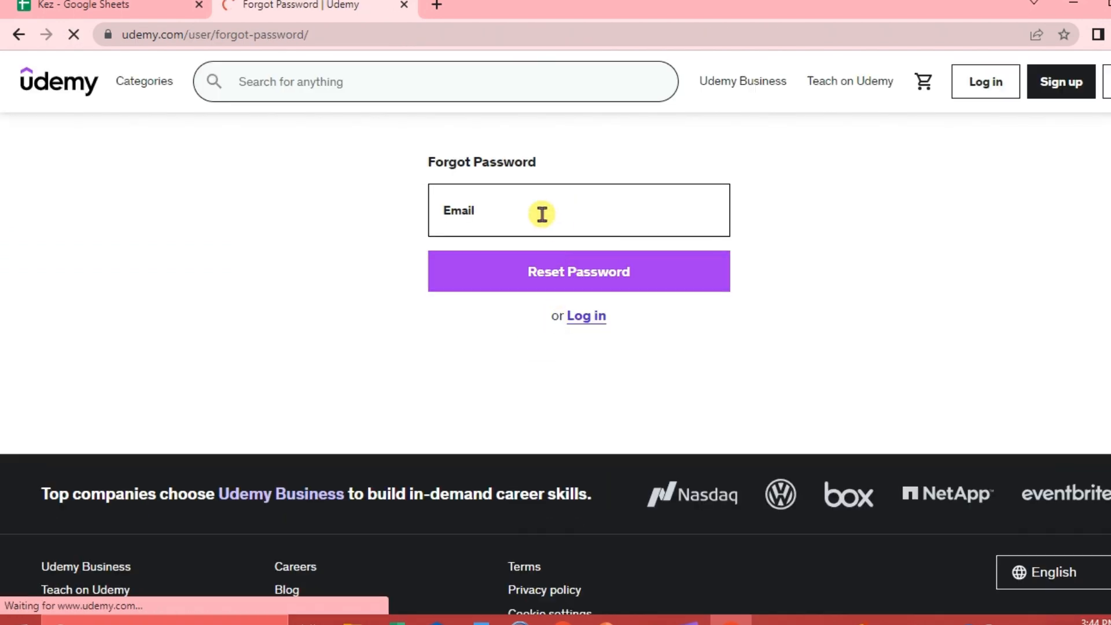
click(579, 271)
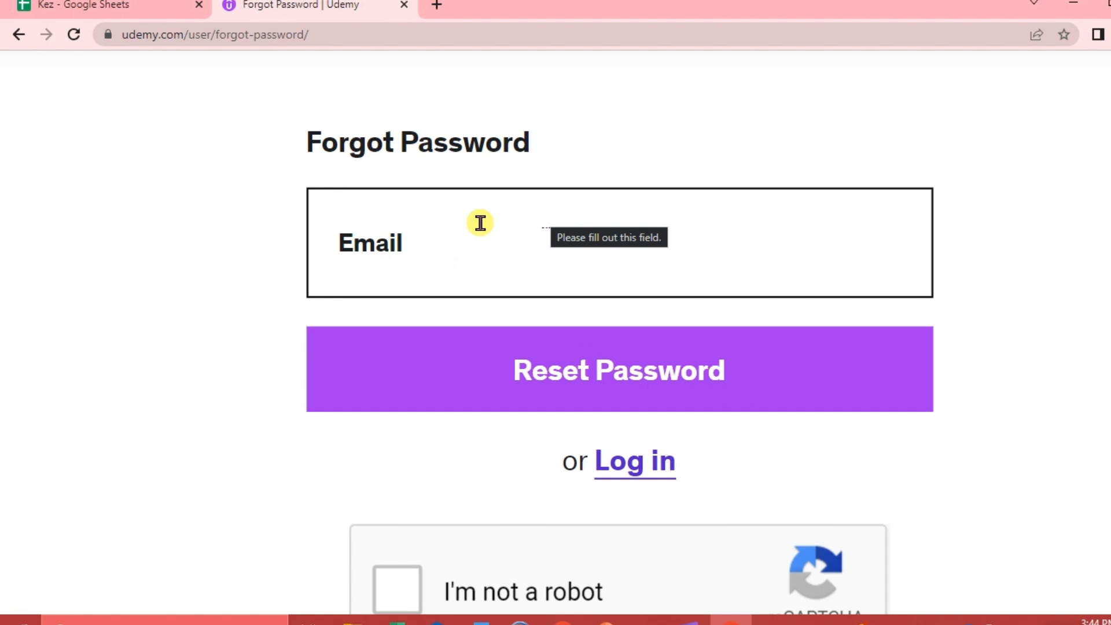
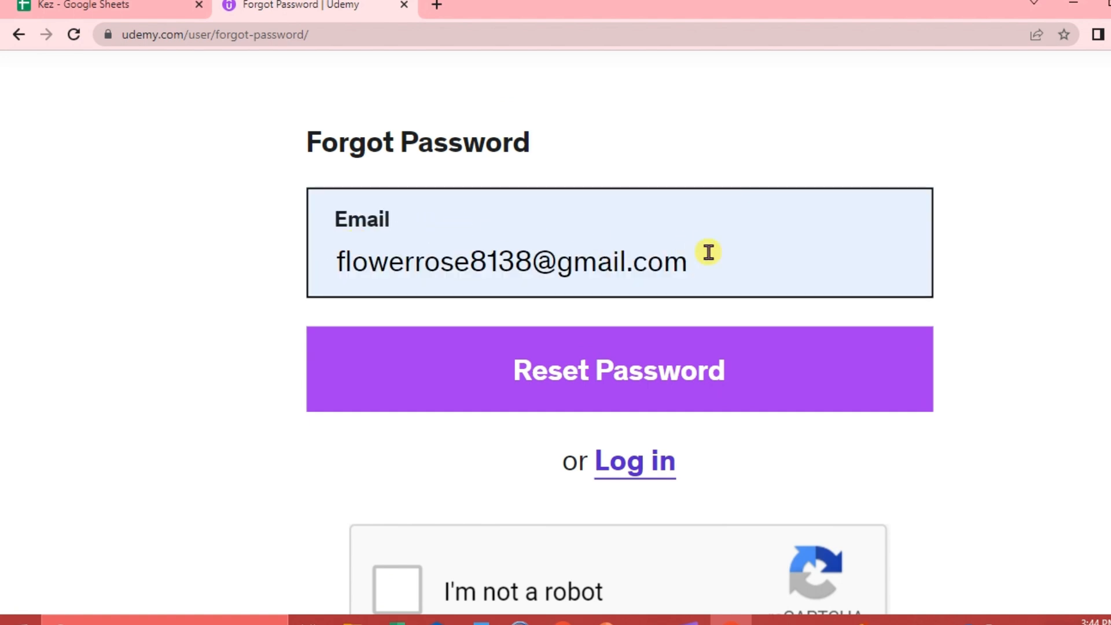
mouse_move(618, 371)
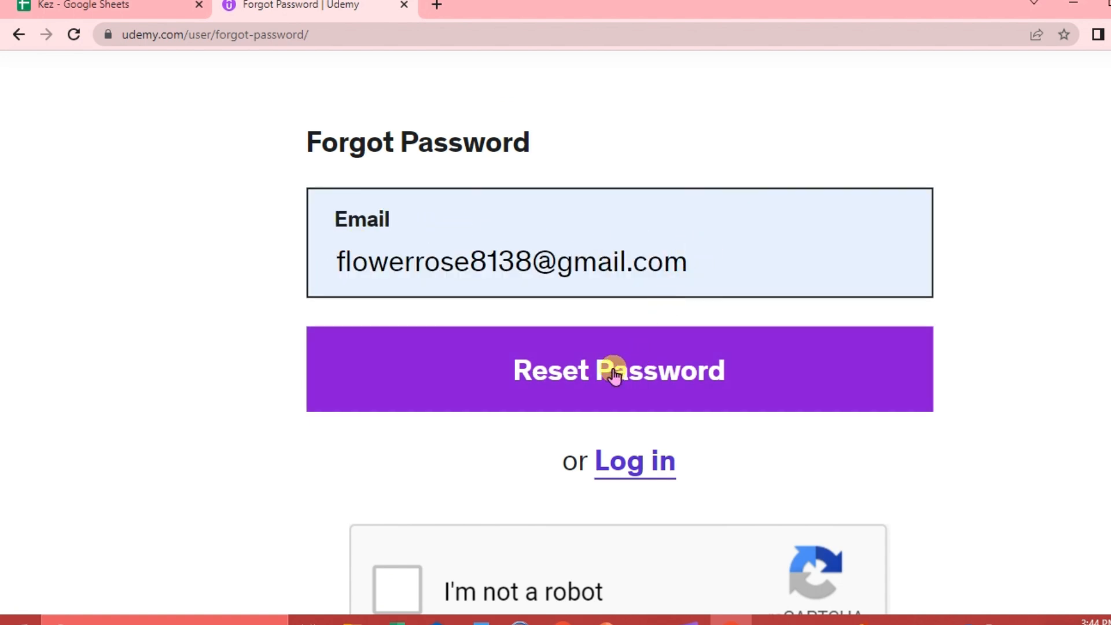
click(618, 370)
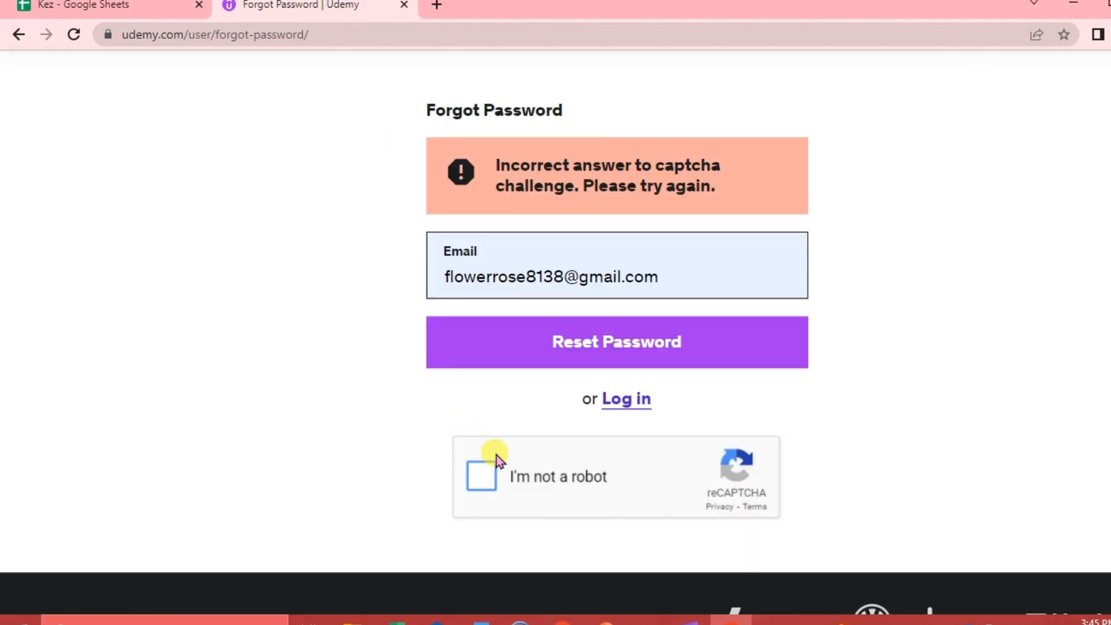
- Pass the I'm-not-a-robot check by selecting the bus images, then send the reset email
click(481, 476)
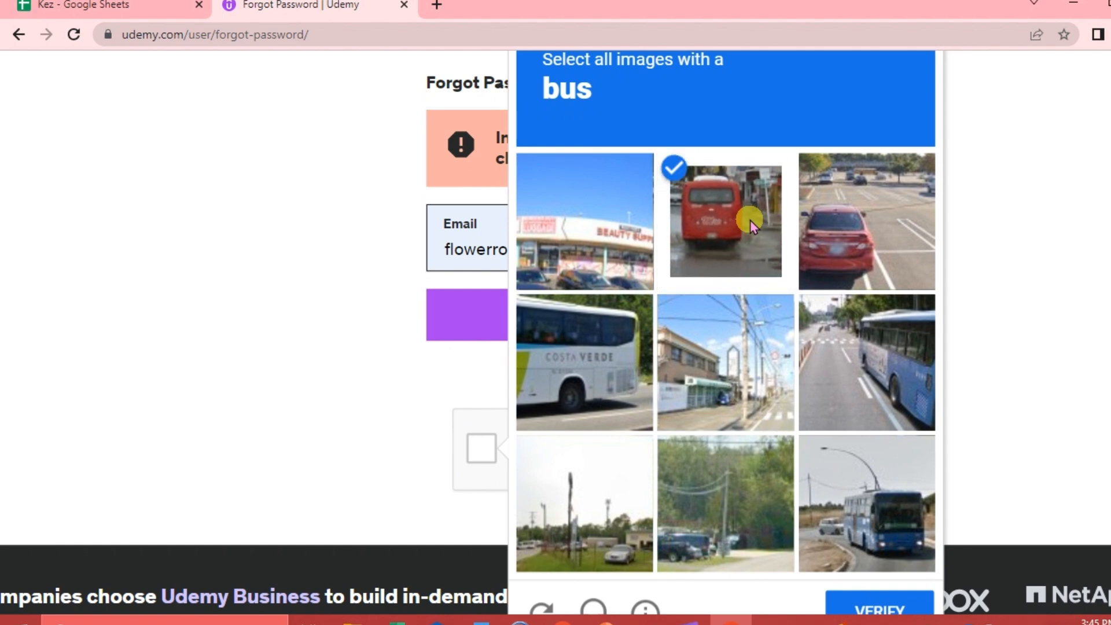
click(585, 361)
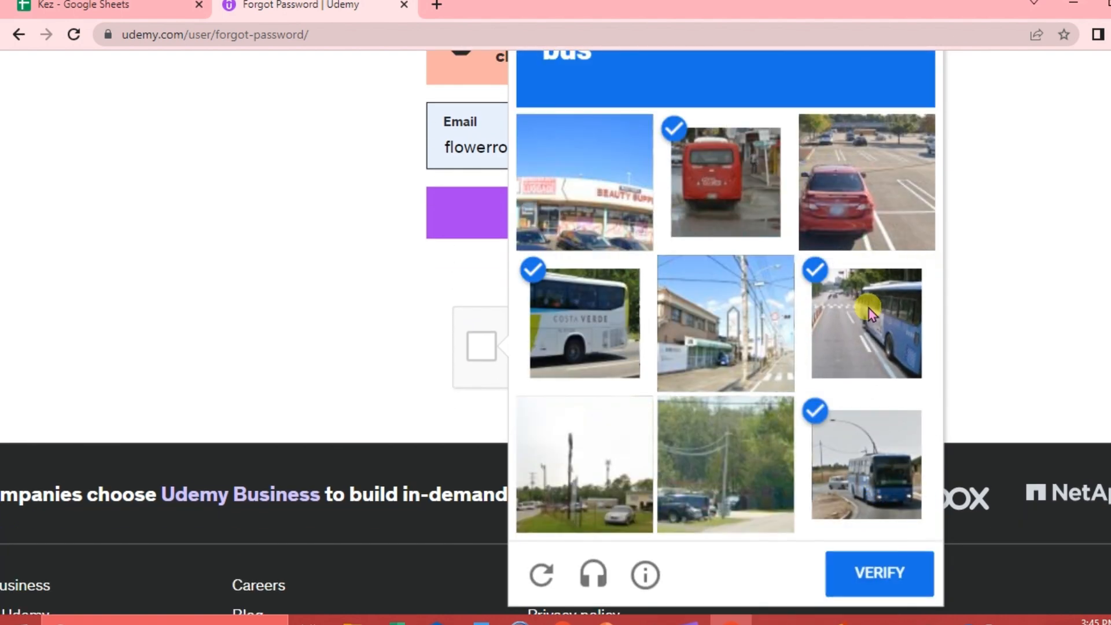
click(879, 574)
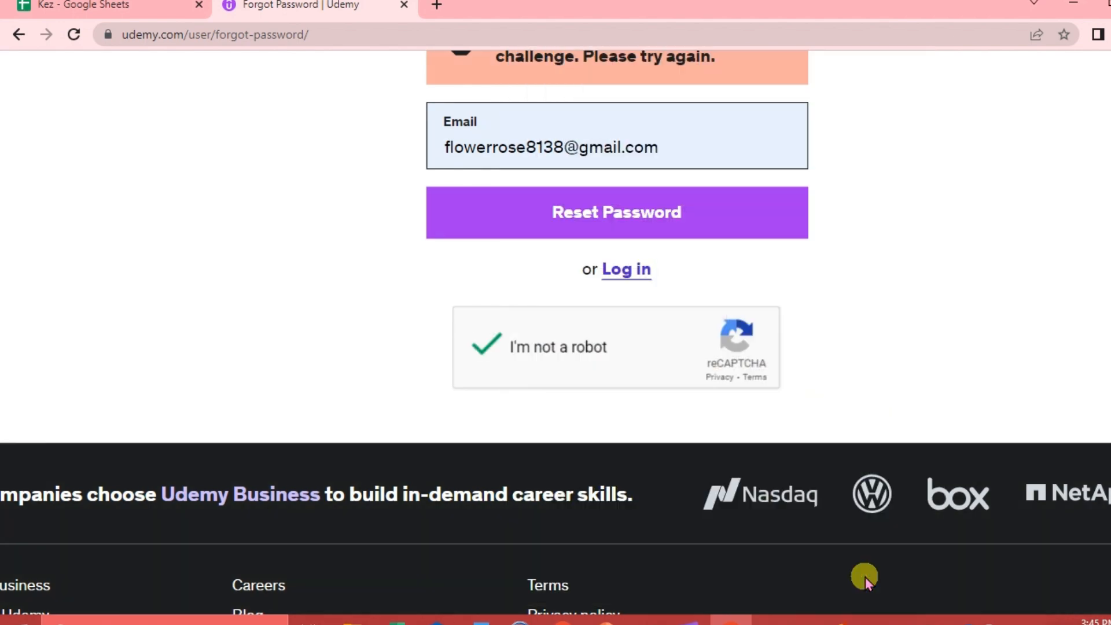
scroll(up, 3)
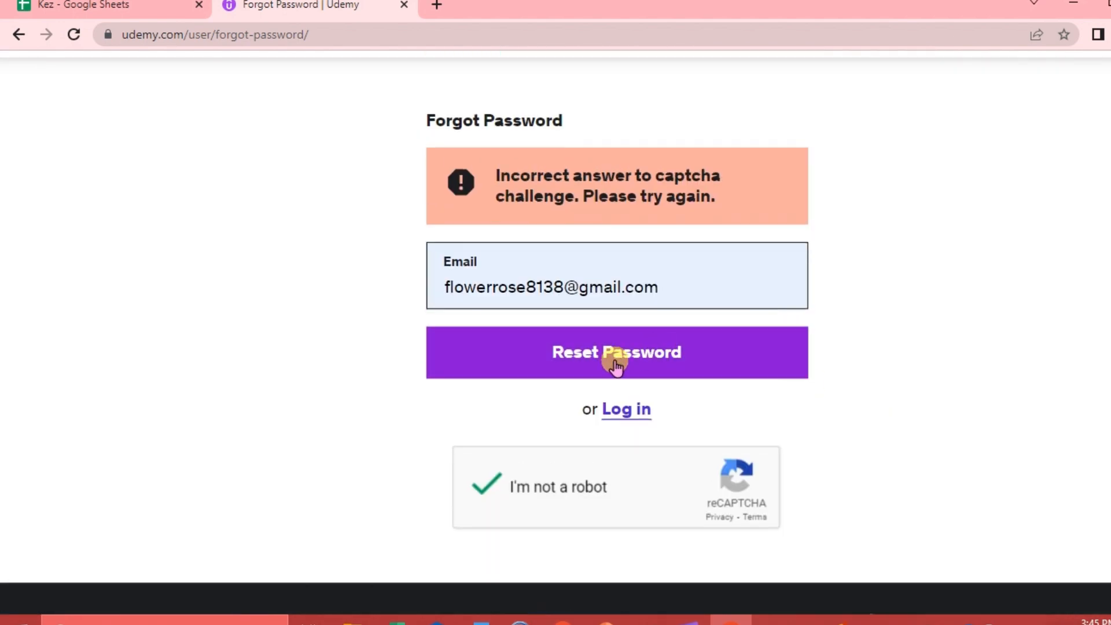
click(616, 352)
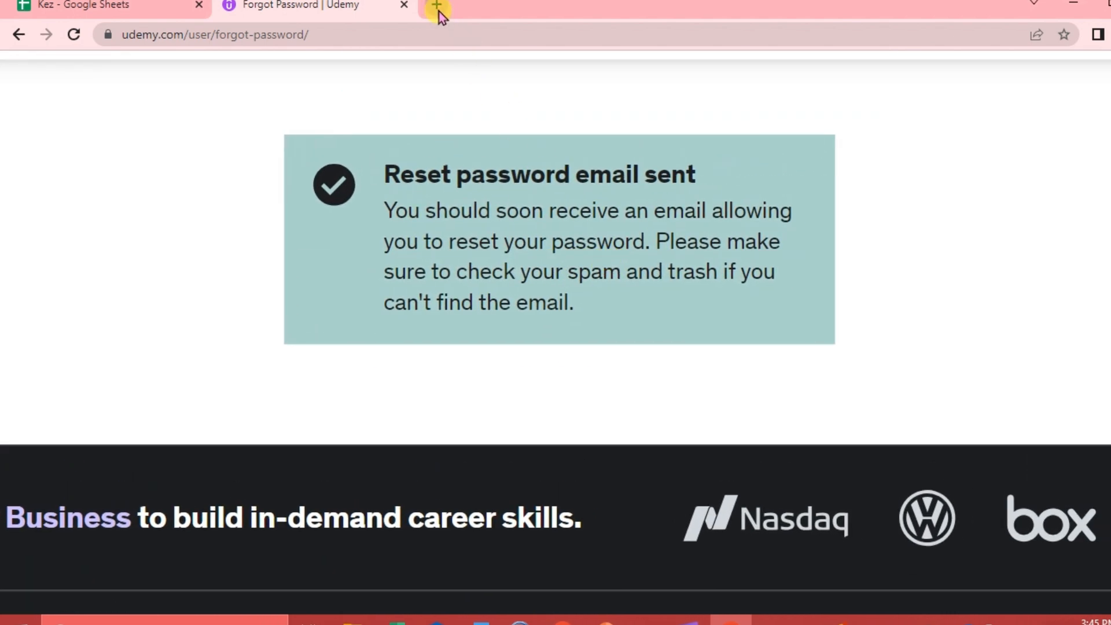
click(435, 6)
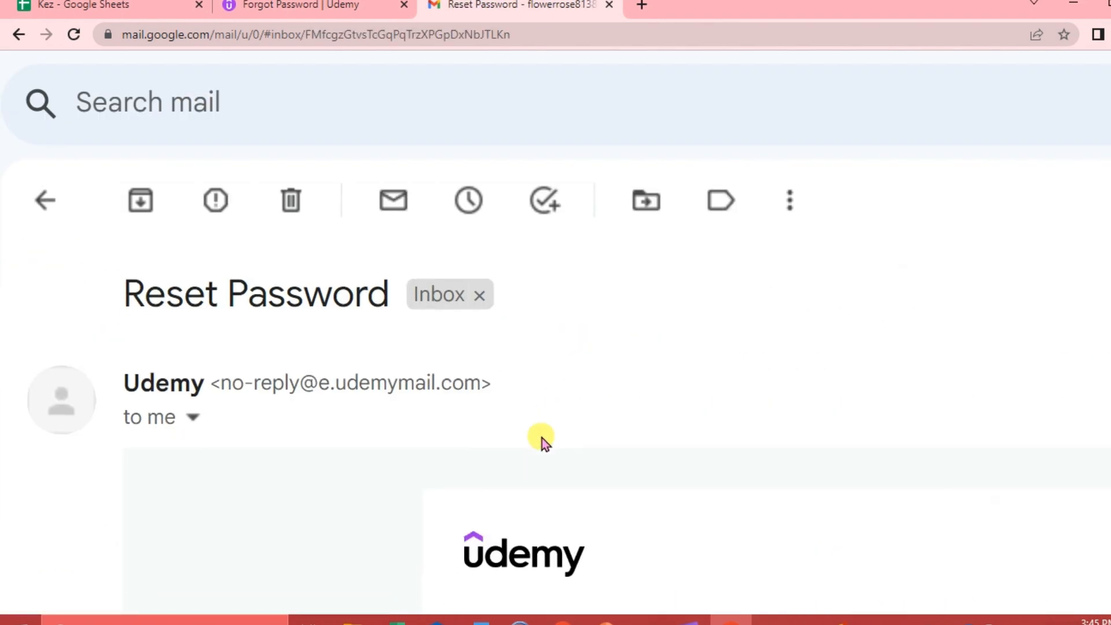
- Scroll through Gmail to reach Udemy's Reset Password email
scroll(down, 3)
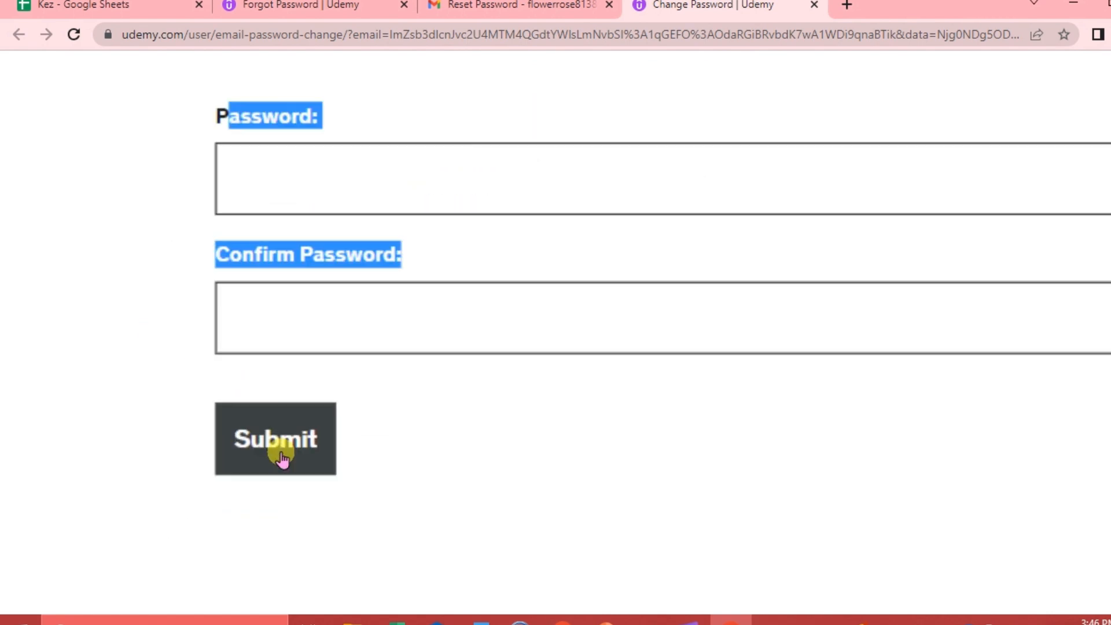
- Scroll the Change Password page to the Password, Confirm Password fields and Submit
scroll(down, 3)
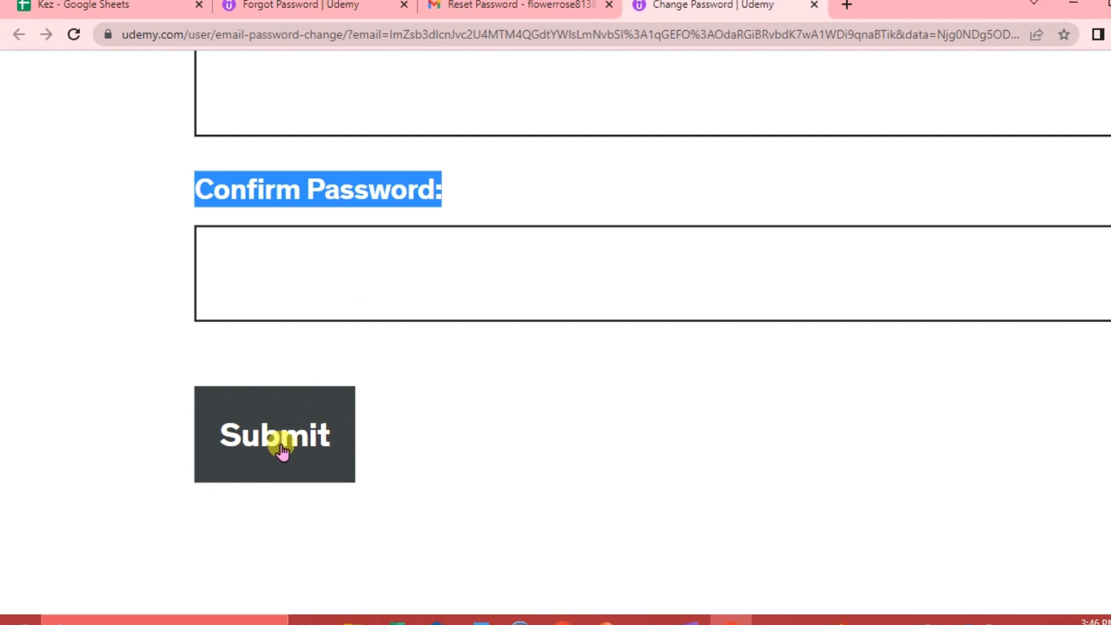
mouse_move(560, 380)
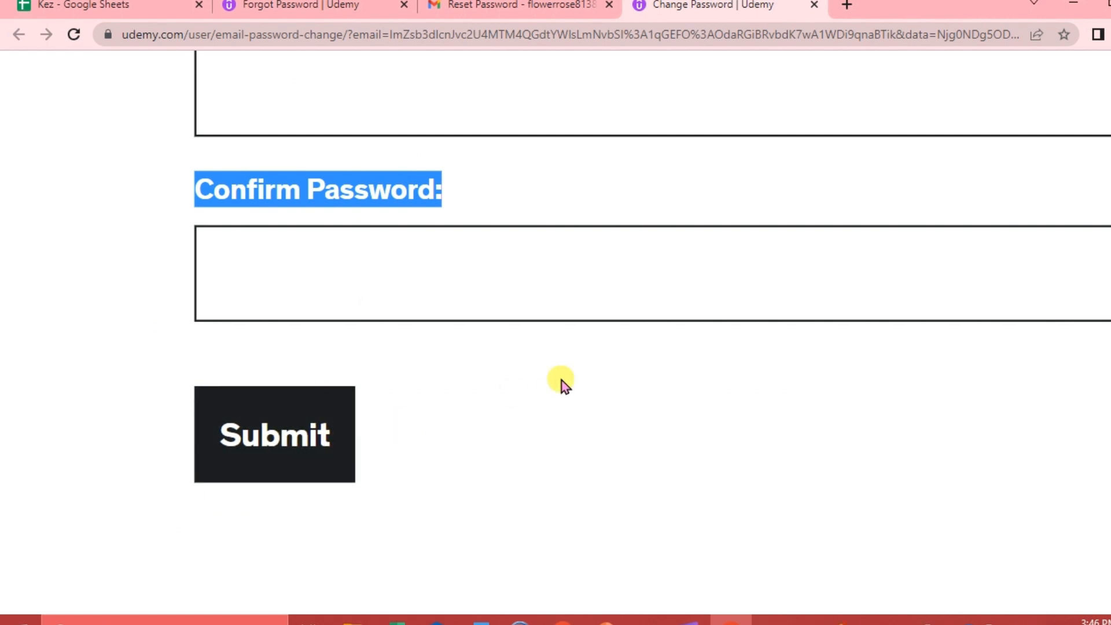